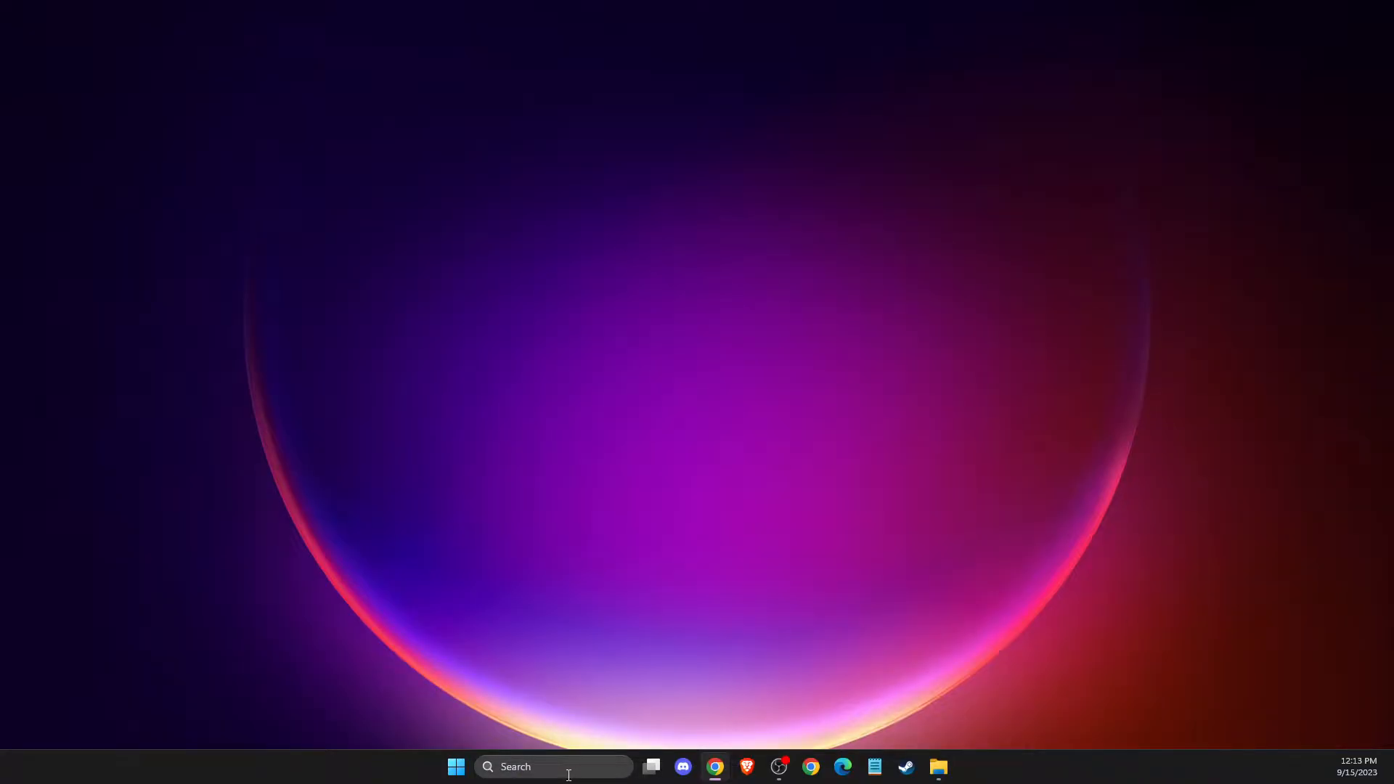
Step: Search Windows for 'EA' and launch the EA app from Best match
{"action": "type", "text": "EA"}
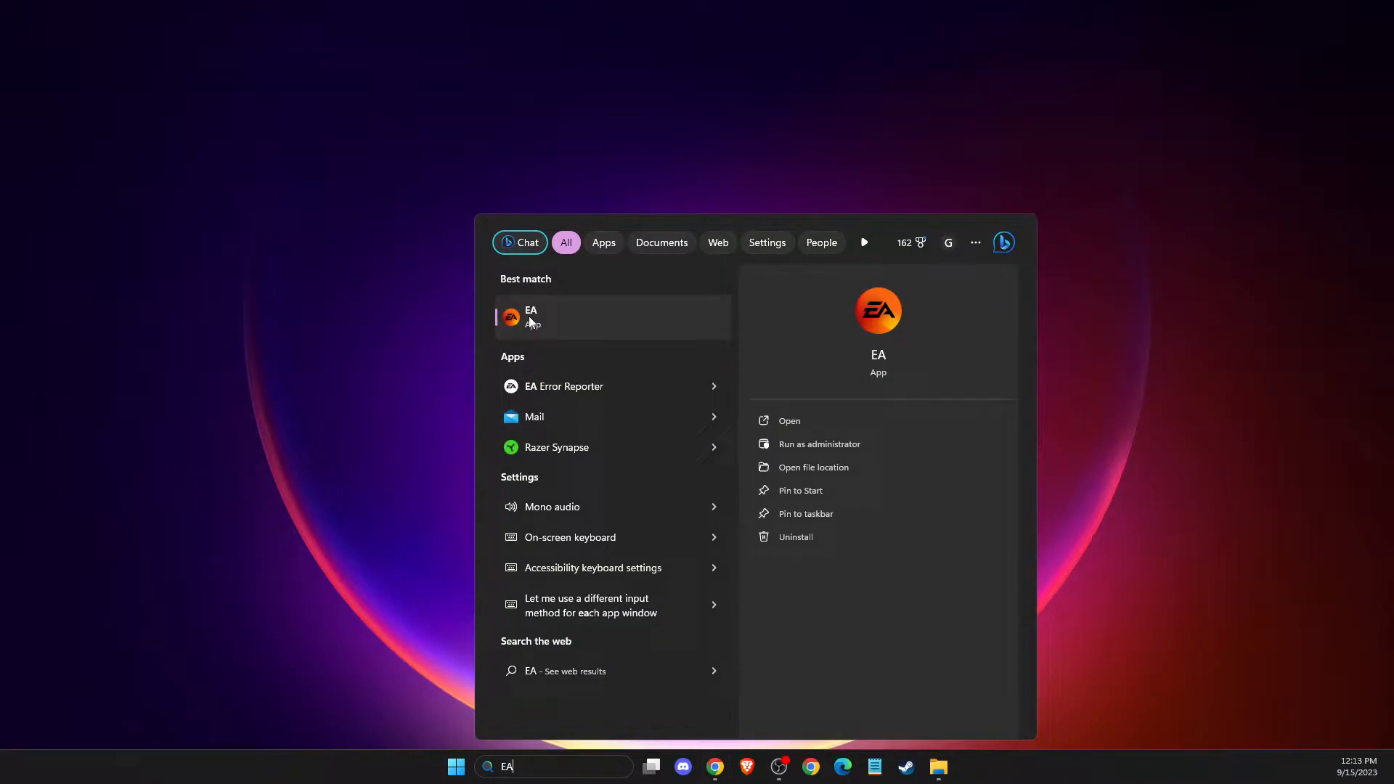
{"action": "left_click", "coordinate": [531, 316]}
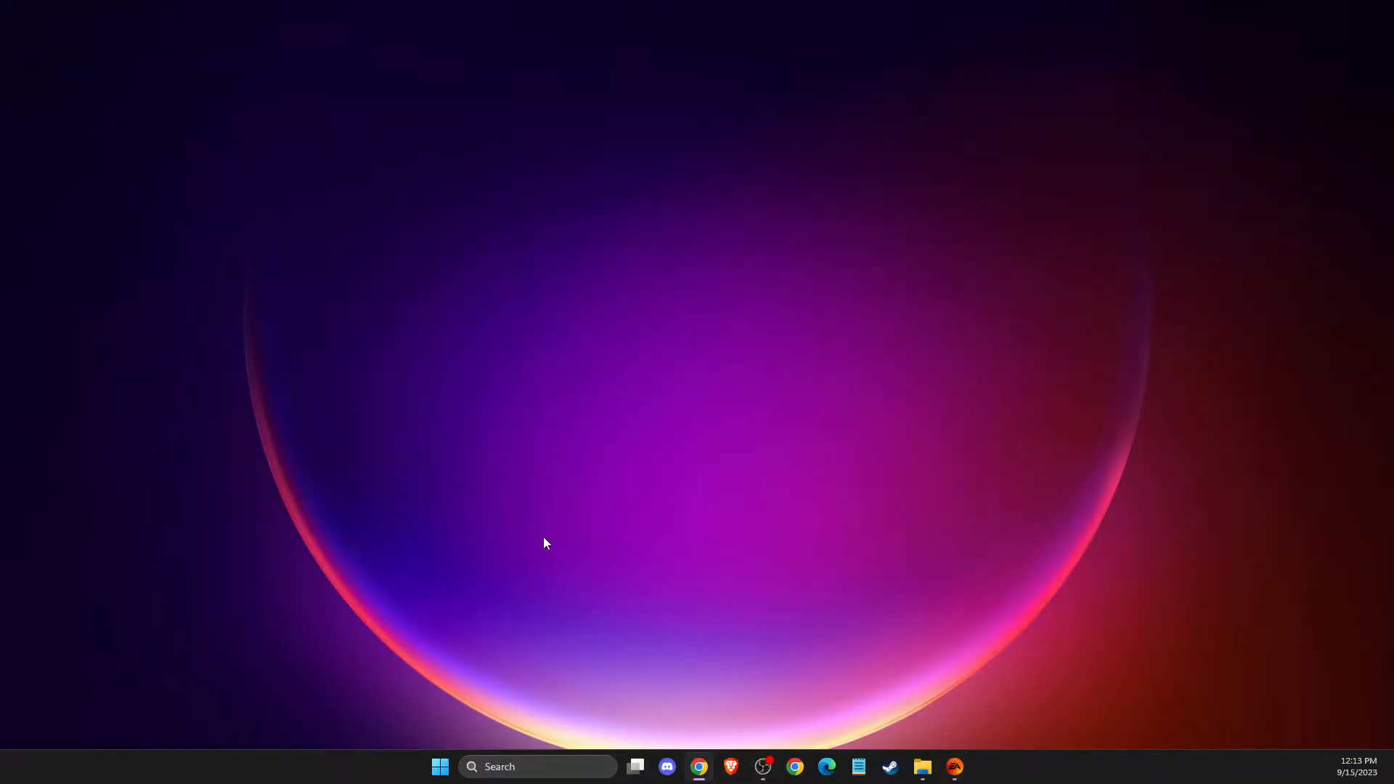
Step: Search the taskbar for 'Xbox' to open the Xbox app on Game Pass
{"action": "type", "text": "Xbox"}
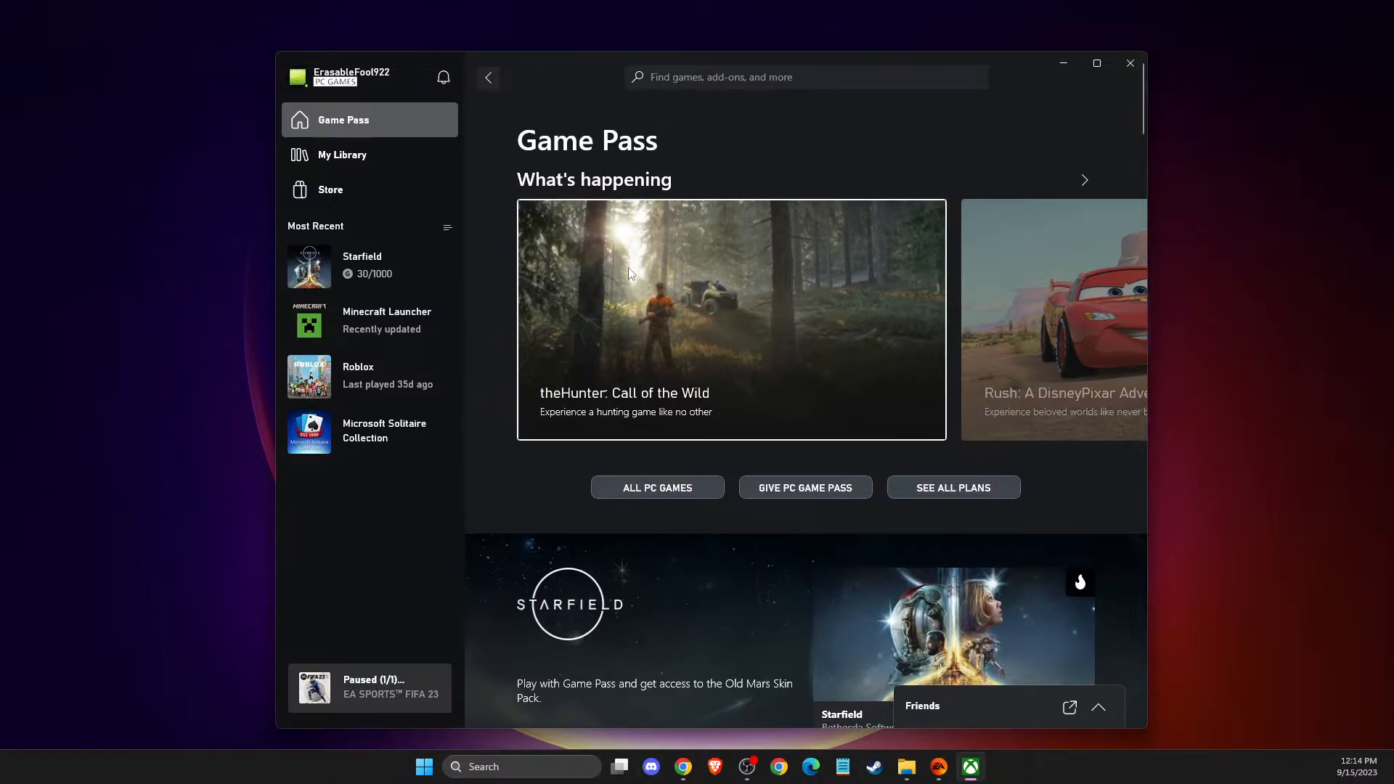
{"action": "mouse_move", "coordinate": [585, 345]}
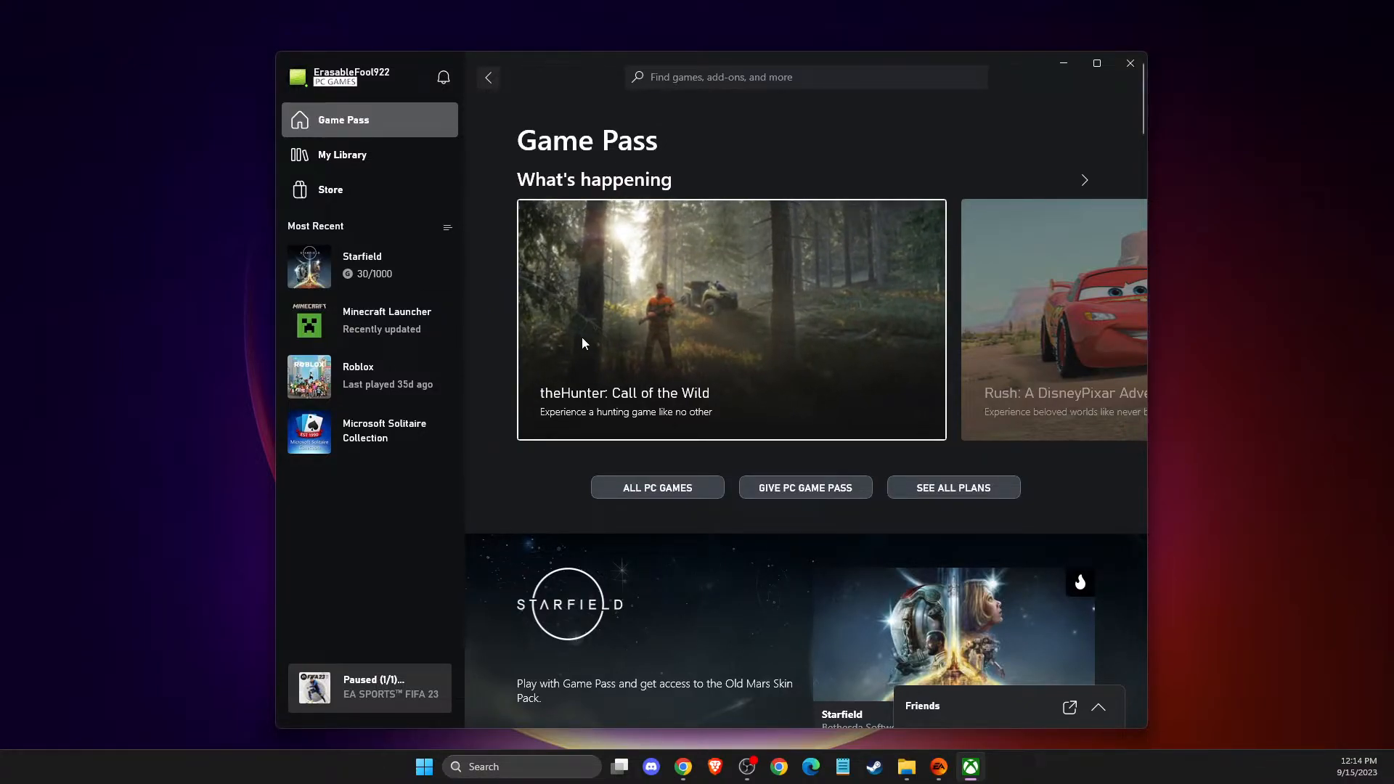
{"action": "mouse_move", "coordinate": [653, 341]}
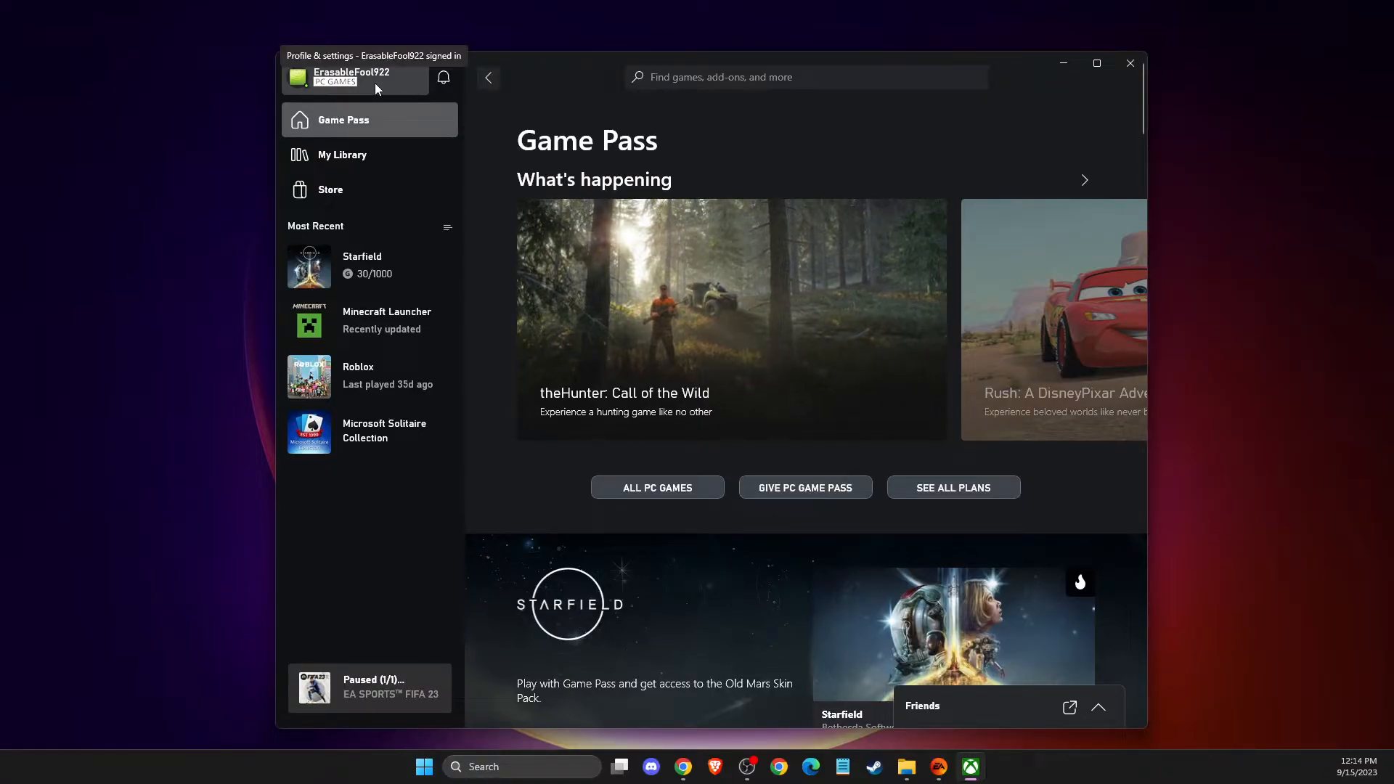
Step: Open Xbox app Settings from the profile menu and scroll the Account page to Linked accounts
{"action": "left_click", "coordinate": [351, 77]}
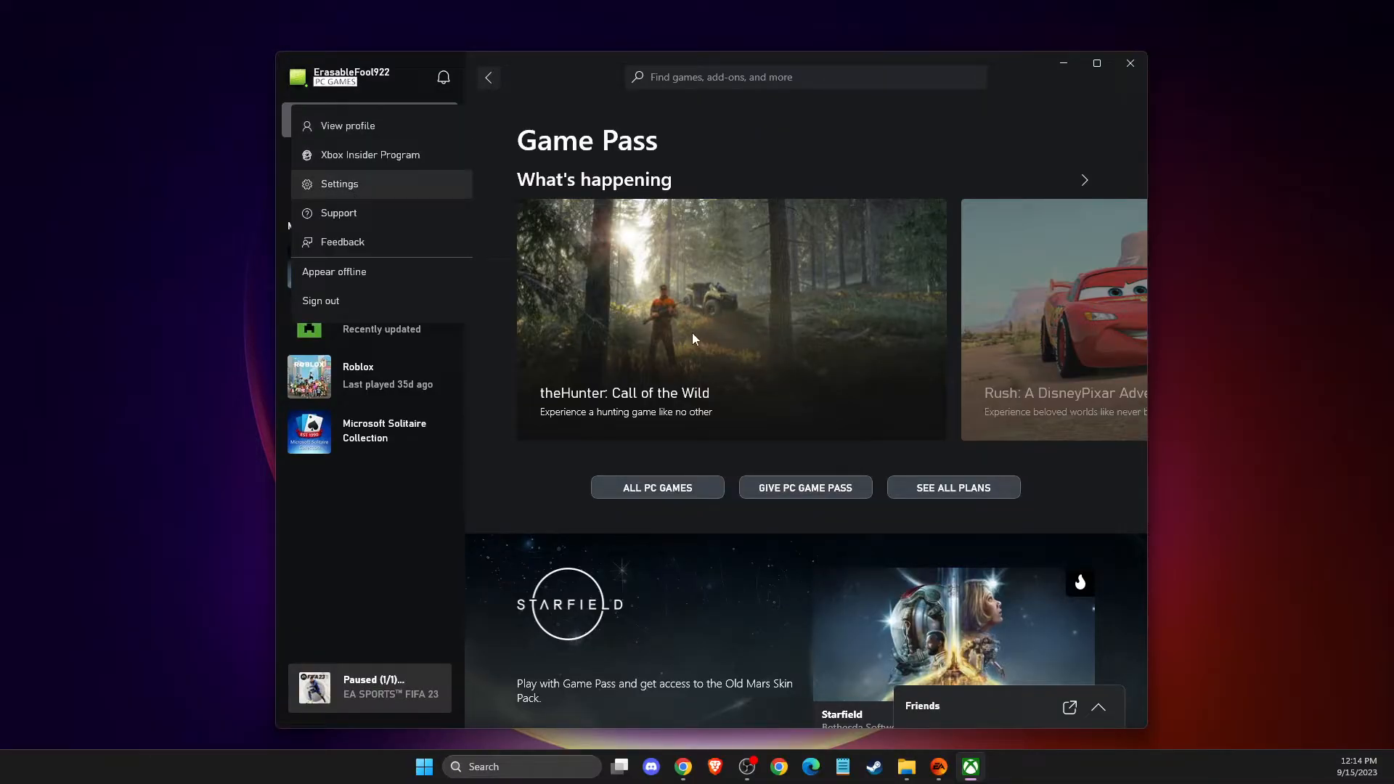
{"action": "left_click", "coordinate": [339, 184]}
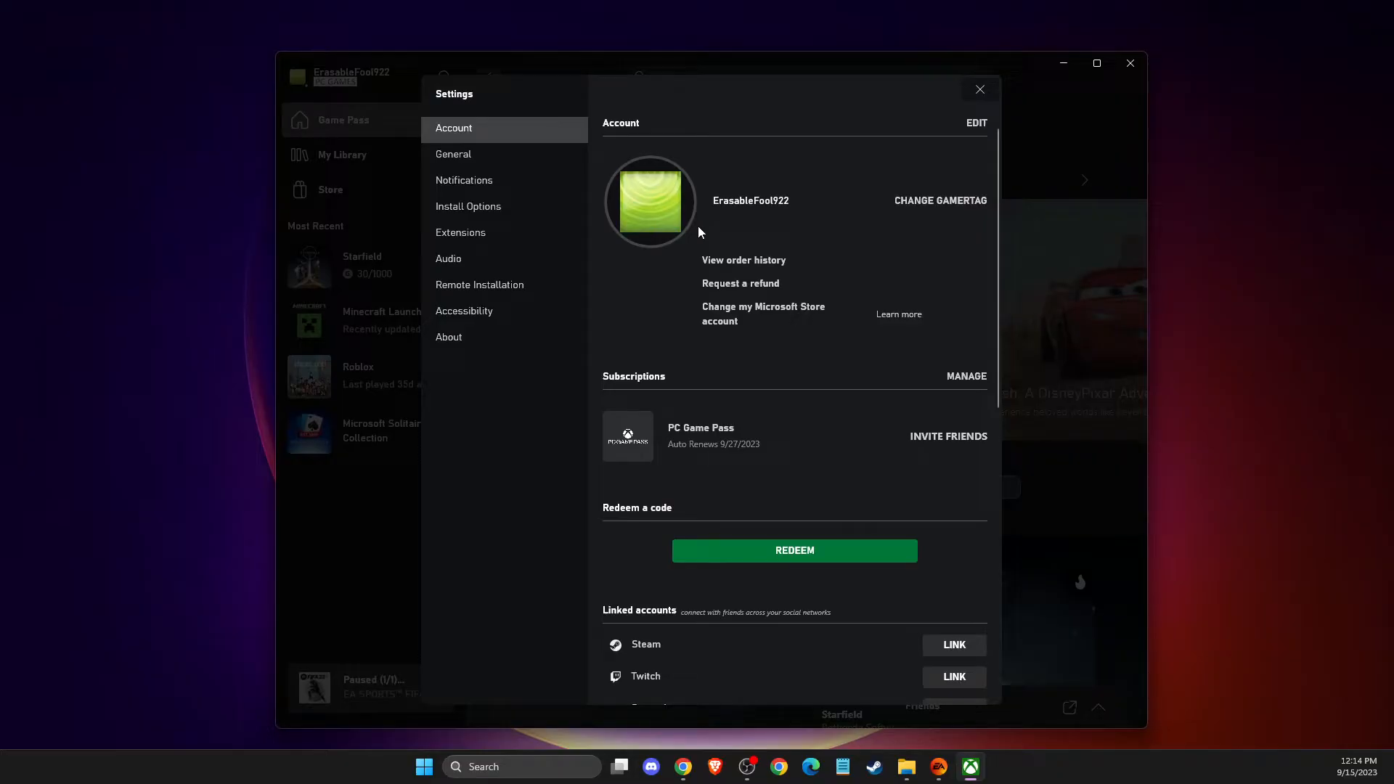
{"action": "scroll", "scroll_direction": "down", "scroll_amount": 3}
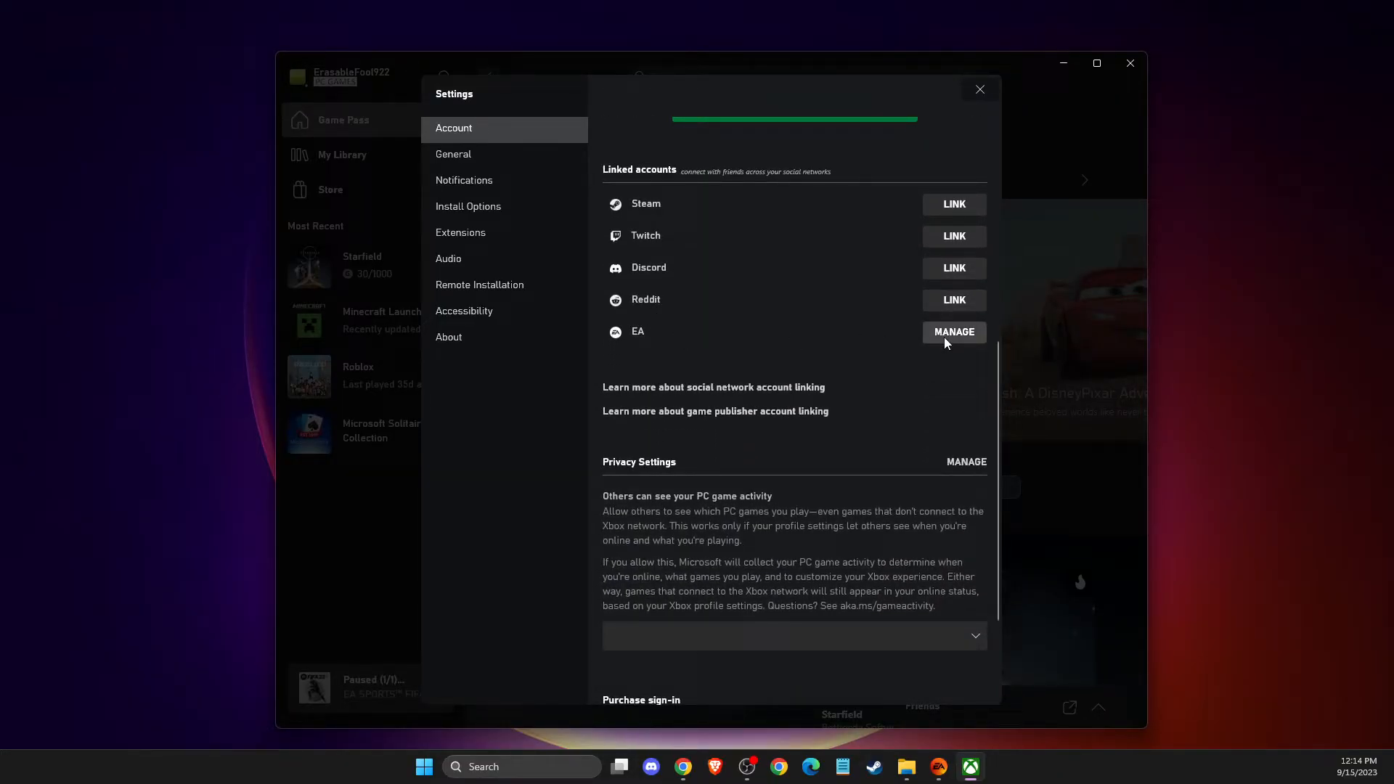
{"action": "mouse_move", "coordinate": [938, 348]}
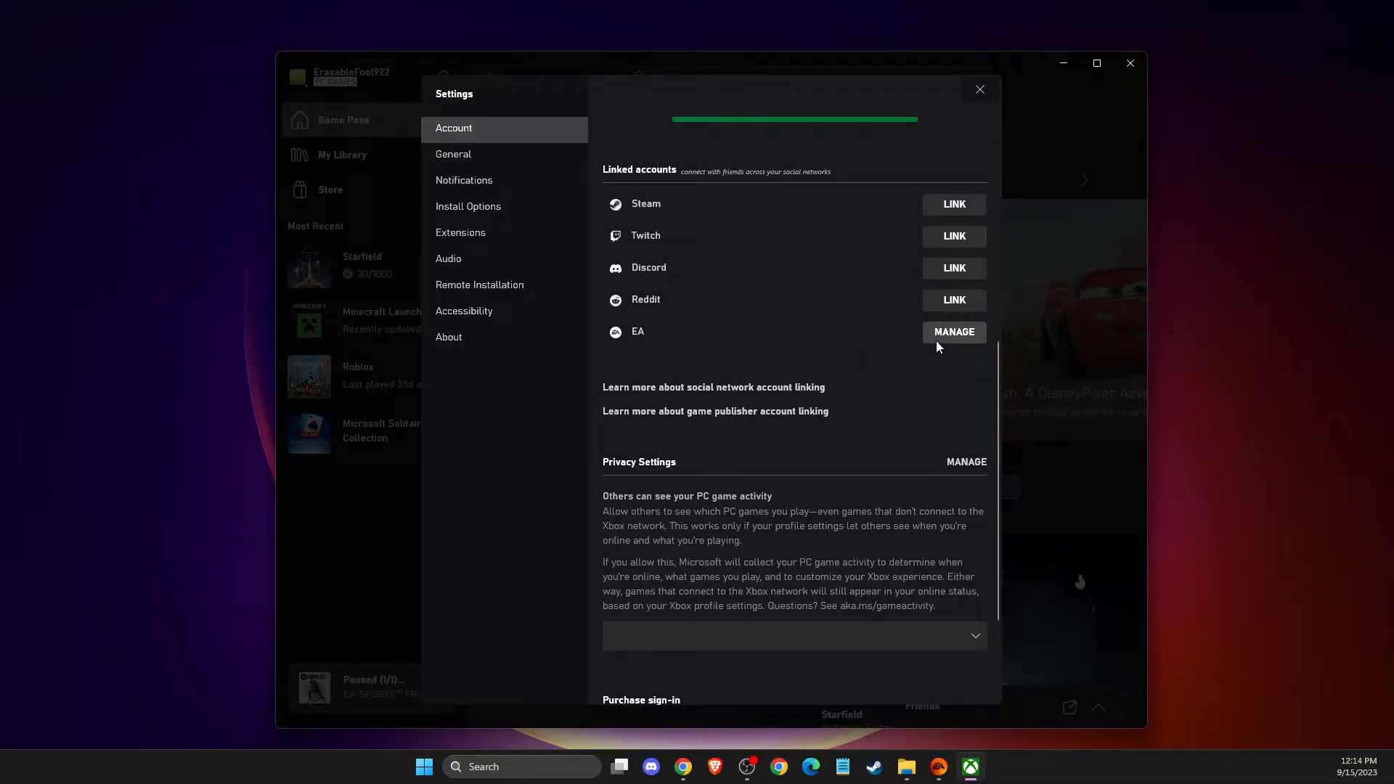
{"action": "mouse_move", "coordinate": [737, 340]}
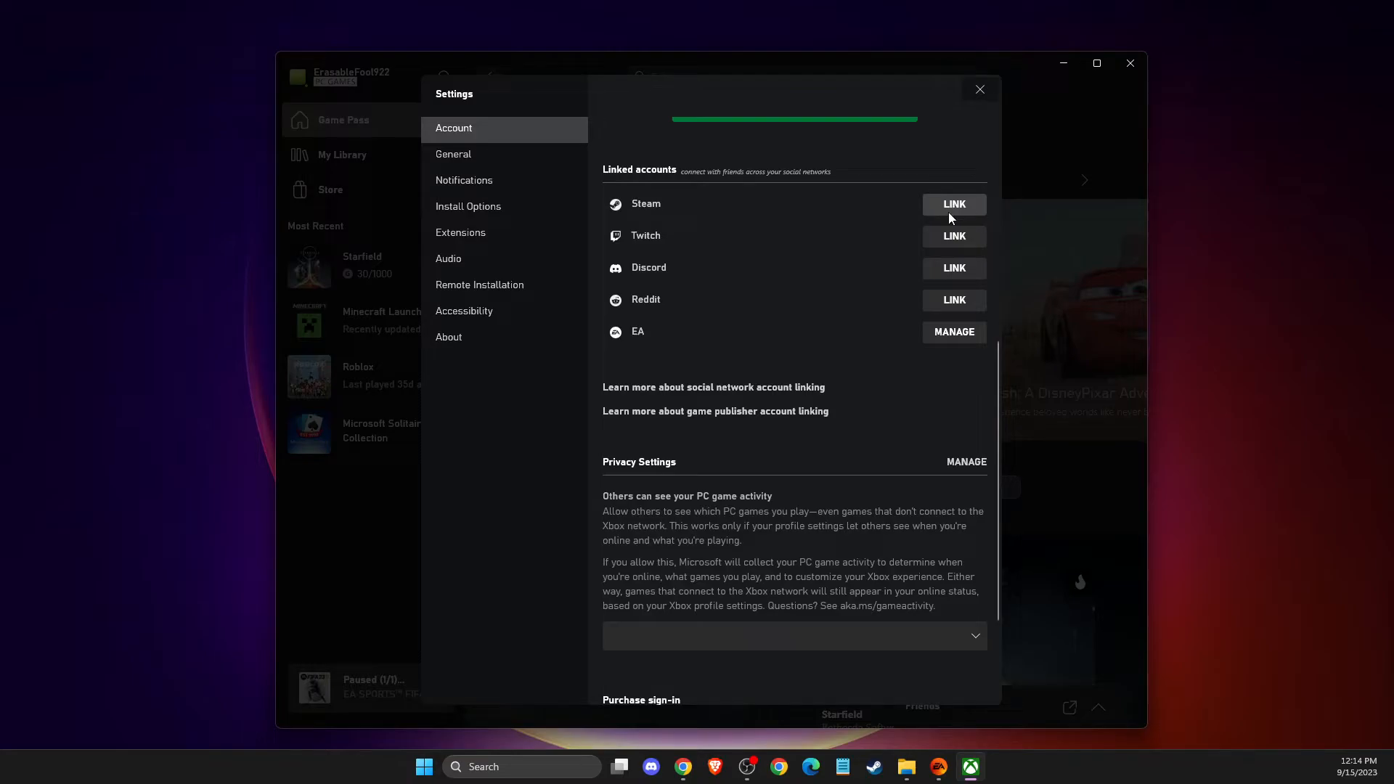
Step: Link Steam and approve the Steam Community sign-in so account Roller123 appears linked
{"action": "left_click", "coordinate": [954, 203]}
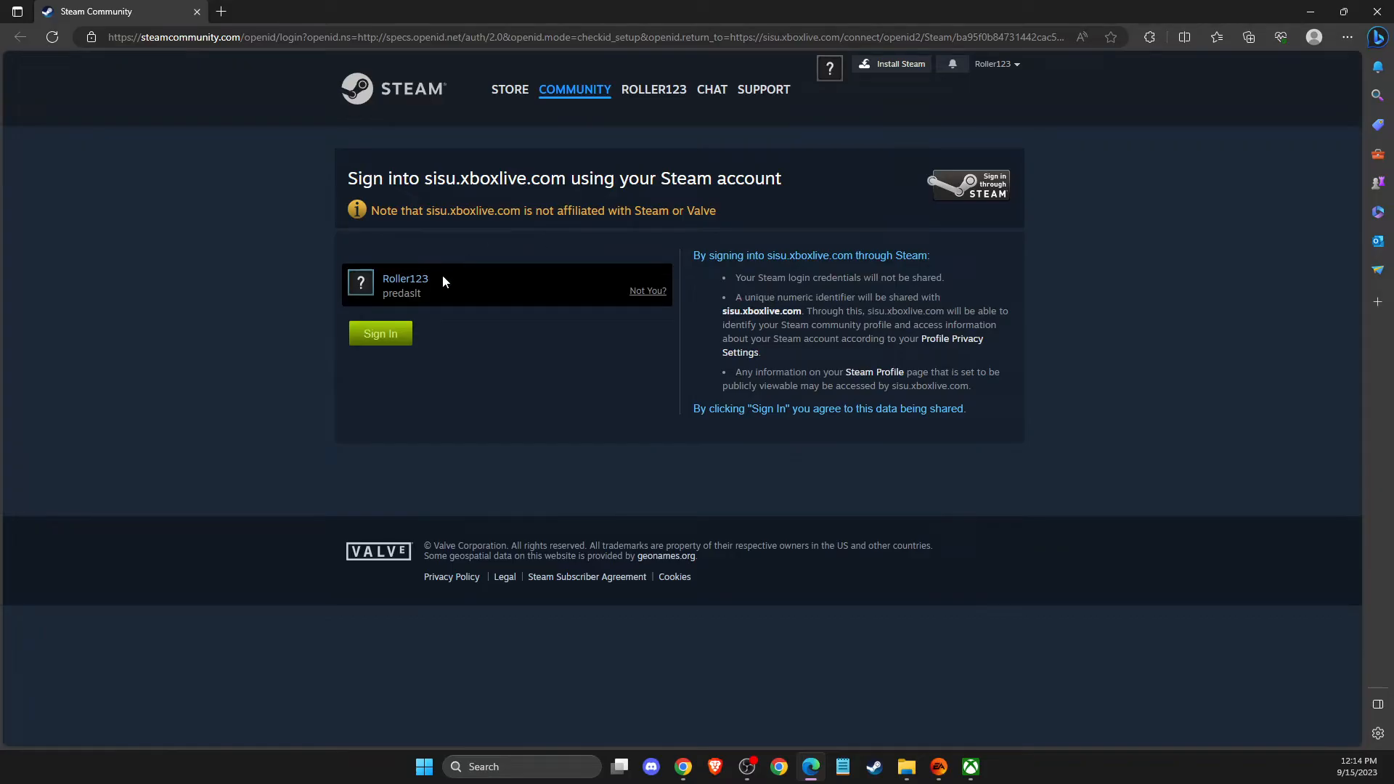
{"action": "left_click", "coordinate": [380, 333]}
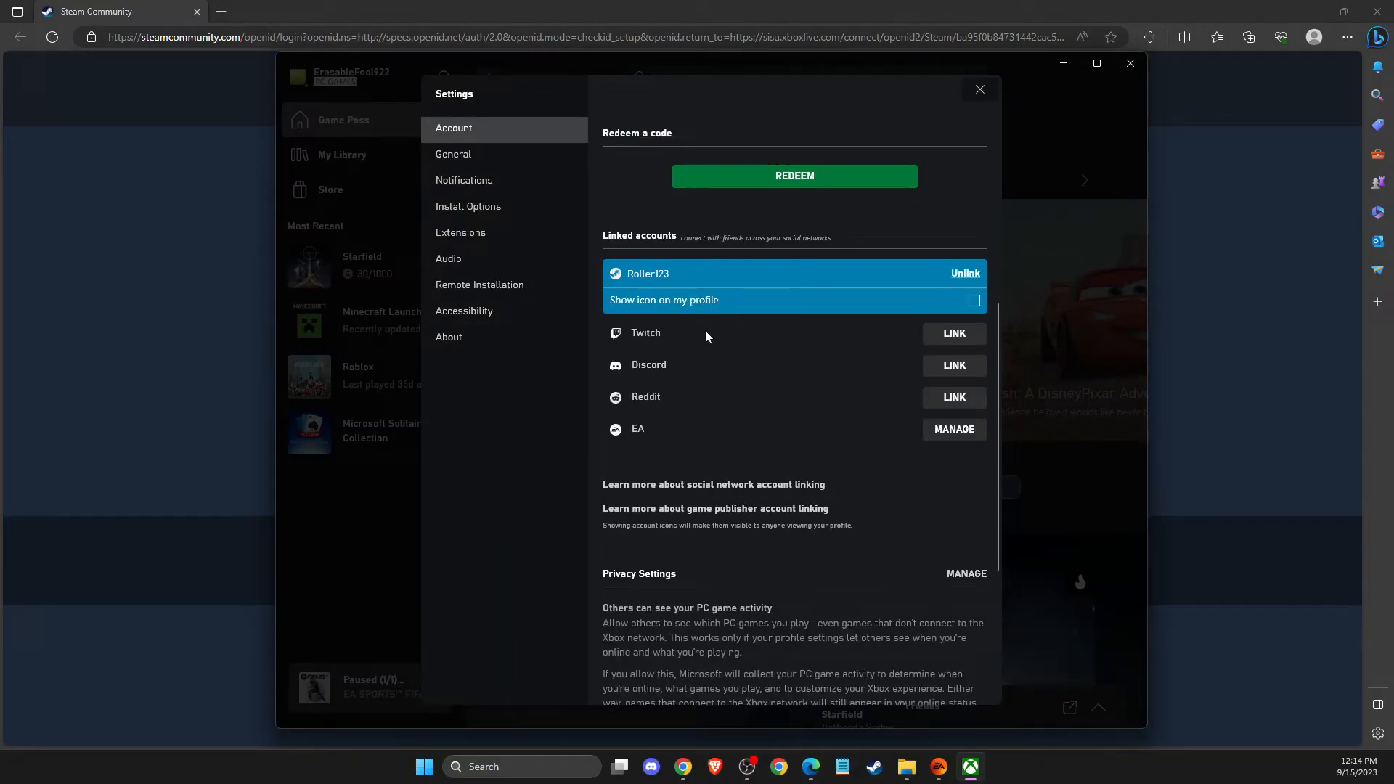
{"action": "mouse_move", "coordinate": [677, 353]}
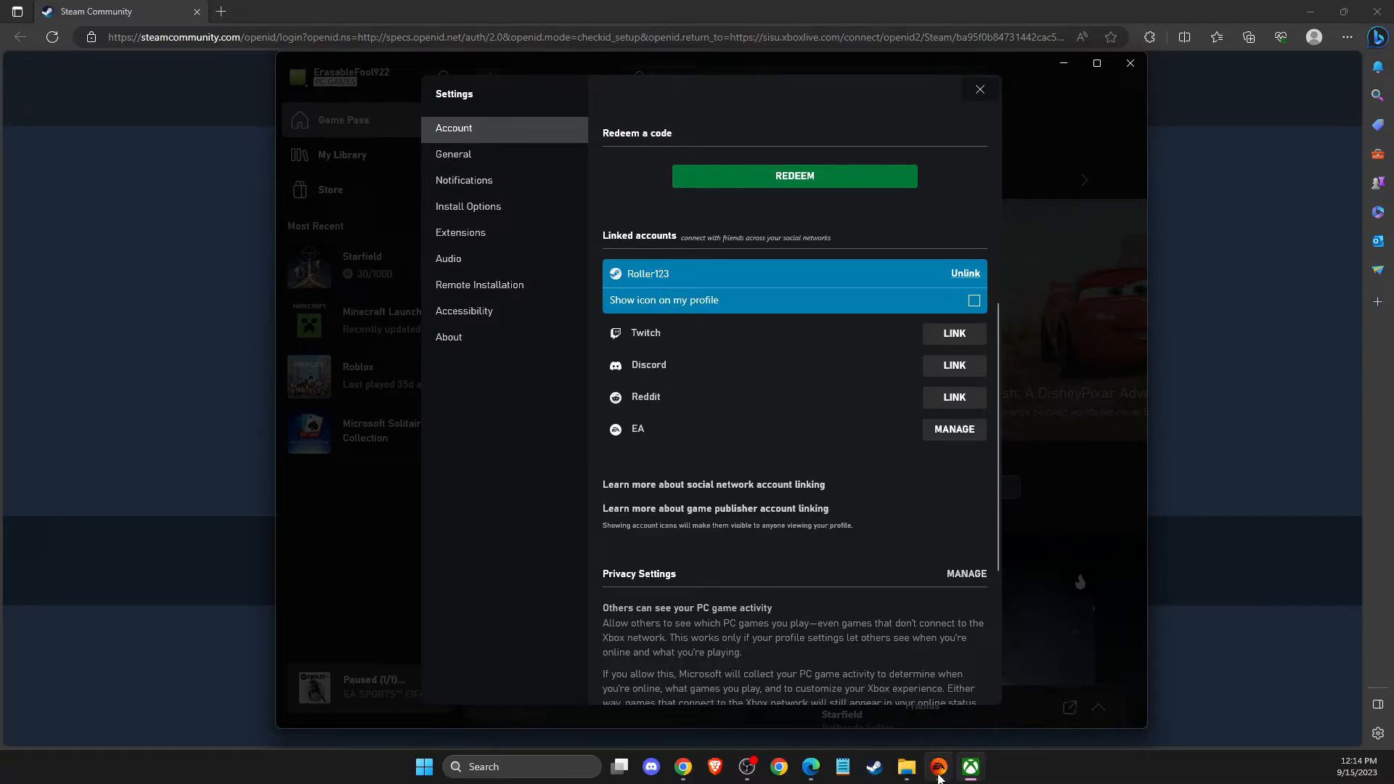
Step: Check the EA app's account settings, then unlink Steam in Xbox settings
{"action": "left_click", "coordinate": [939, 767]}
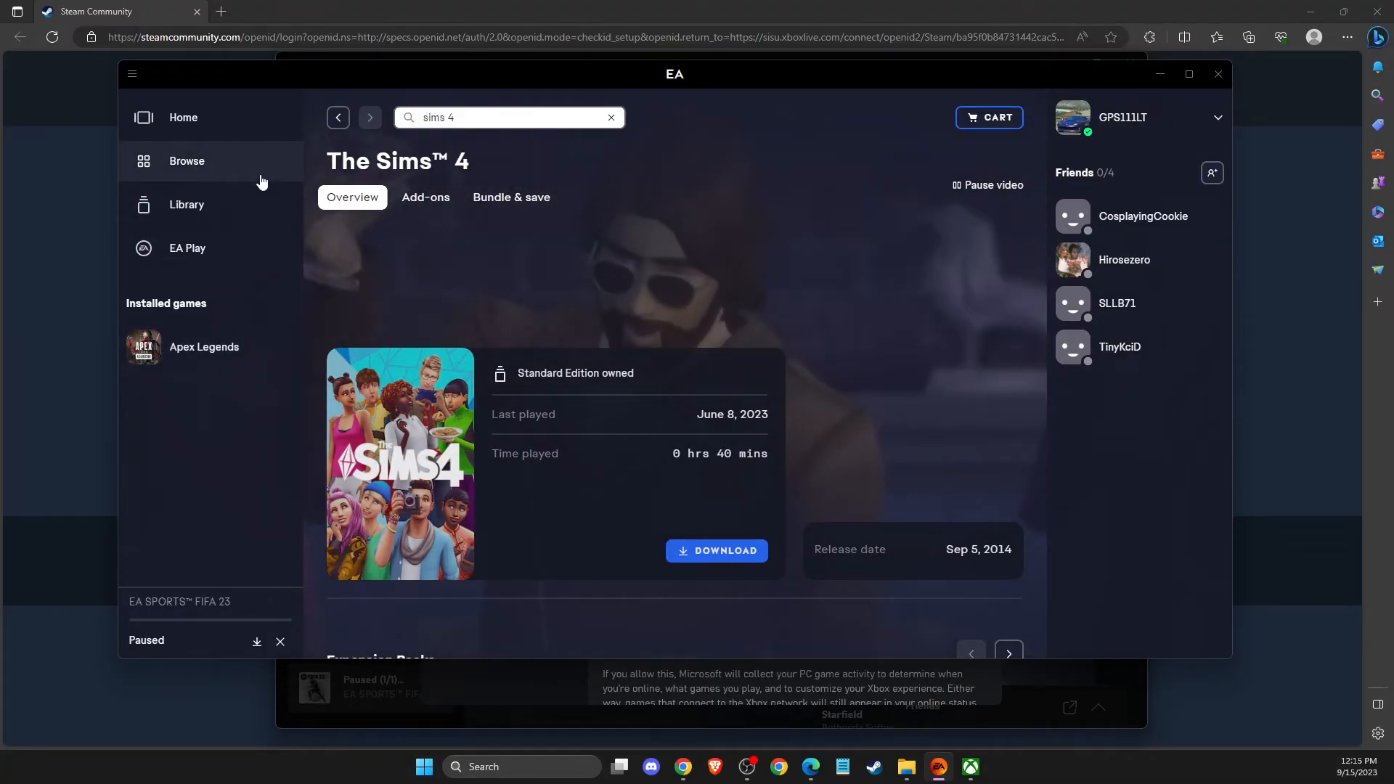
{"action": "left_click", "coordinate": [131, 74]}
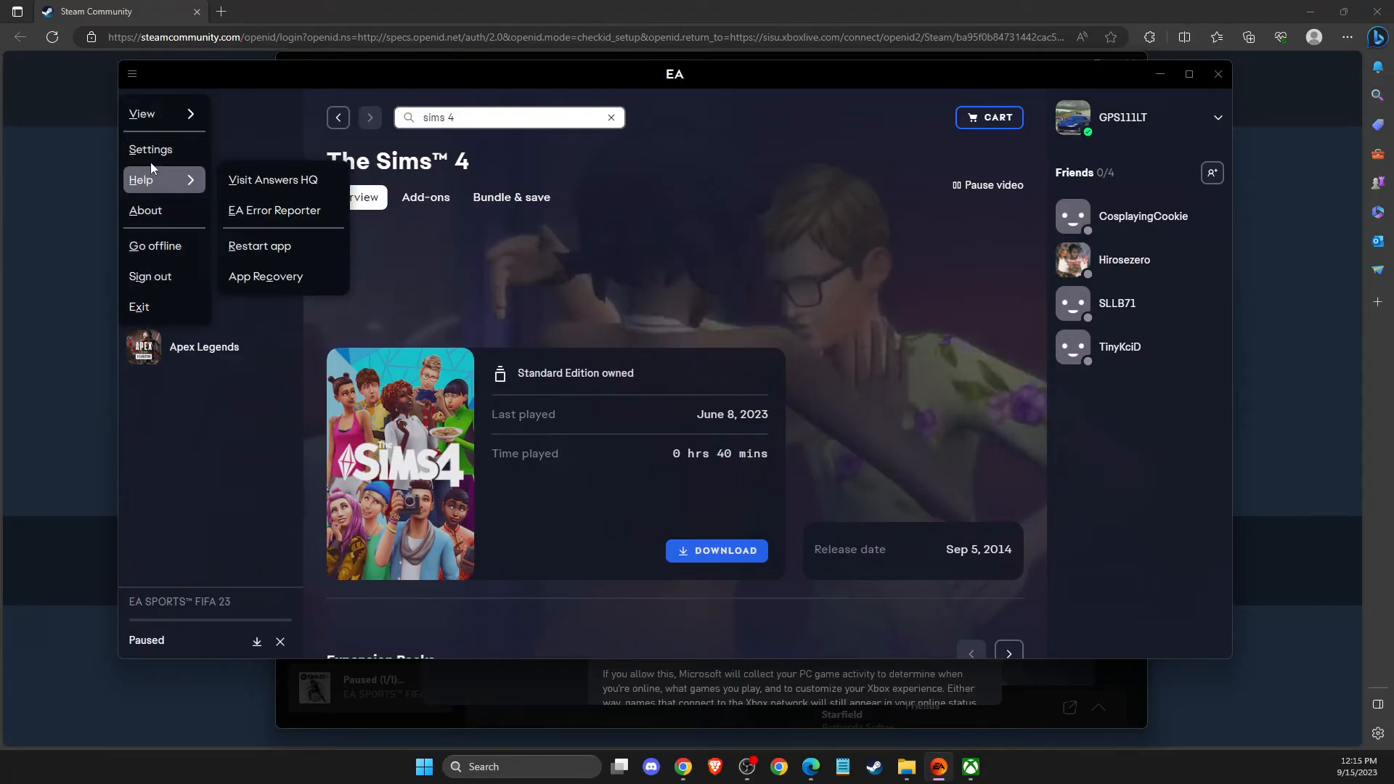
{"action": "left_click", "coordinate": [150, 148]}
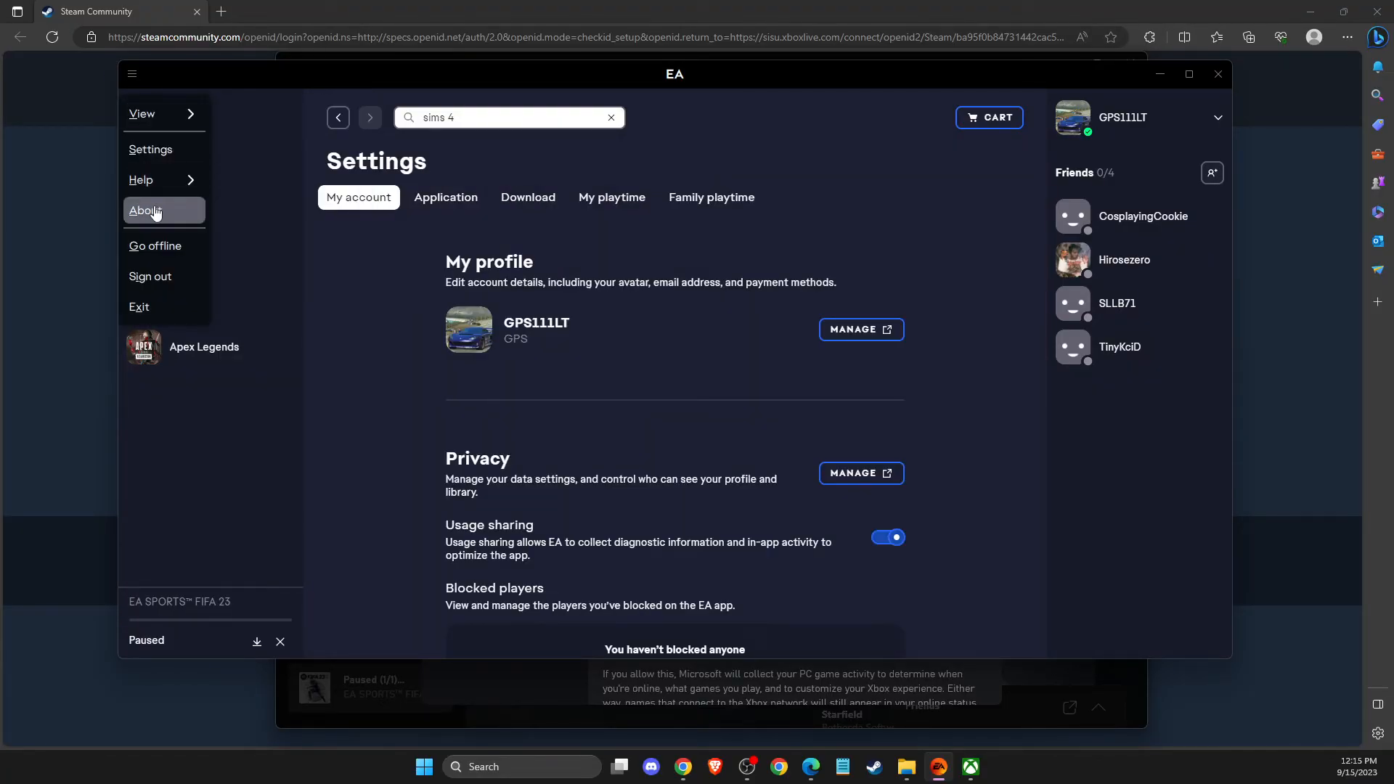
{"action": "mouse_move", "coordinate": [140, 180]}
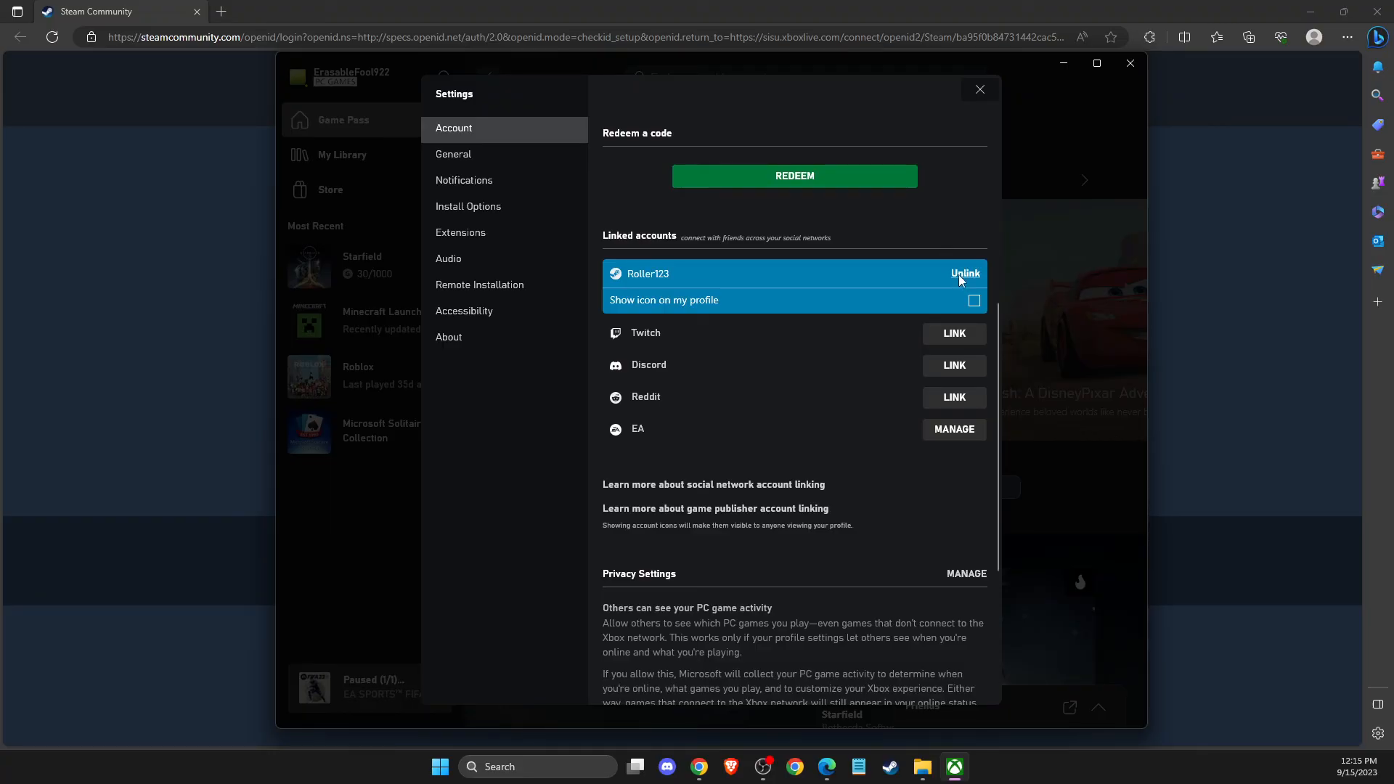
{"action": "left_click", "coordinate": [966, 273]}
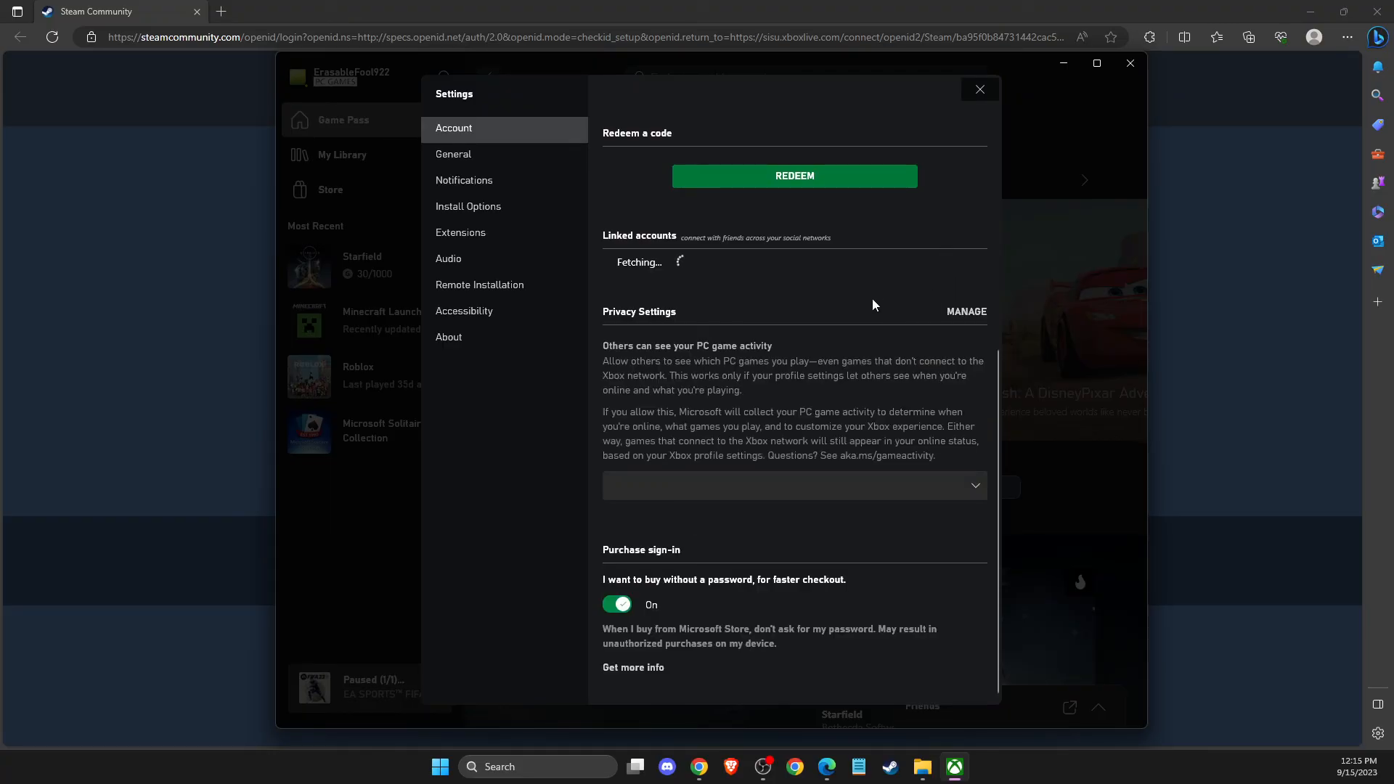